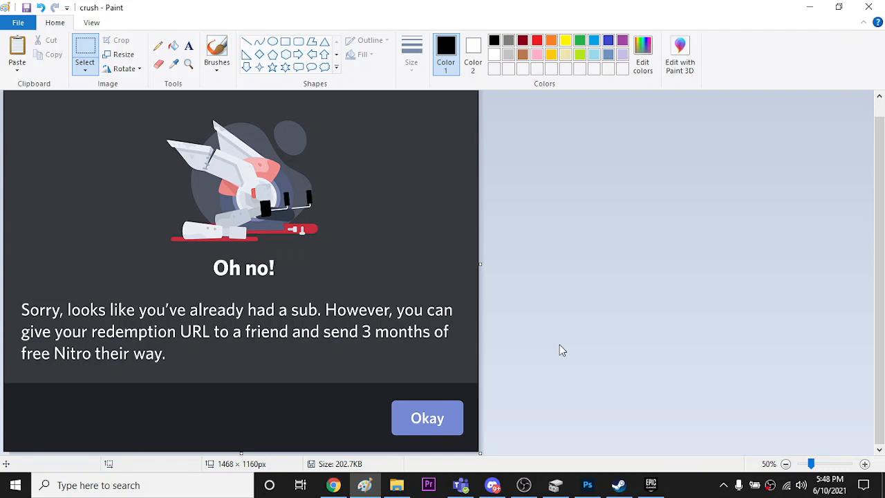
{"action": "mouse_move", "coordinate": [522, 349]}
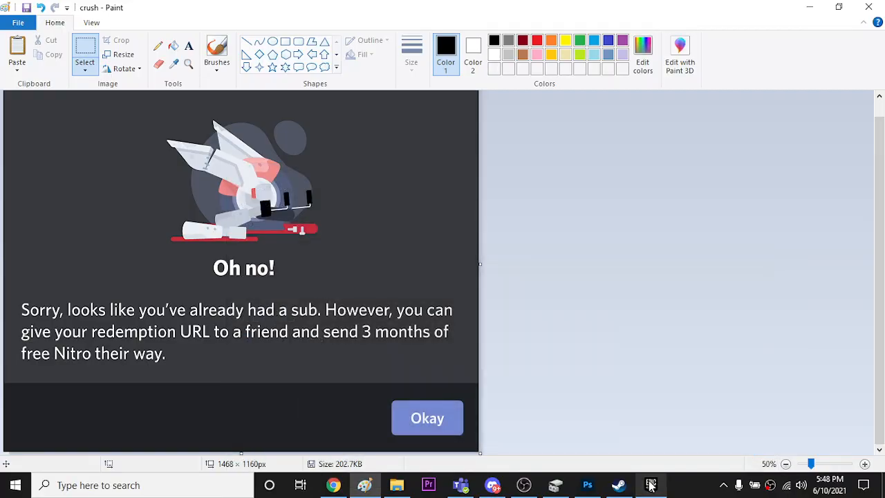
{"action": "left_click", "coordinate": [651, 485]}
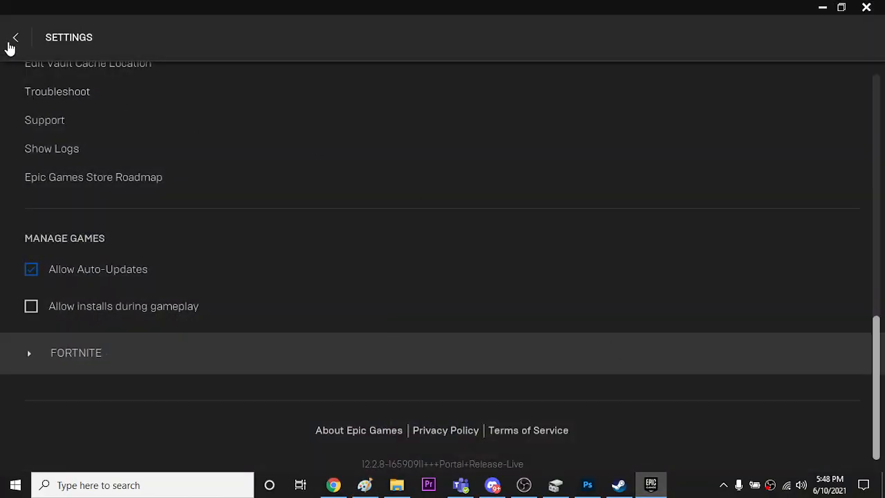
{"action": "left_click", "coordinate": [15, 37]}
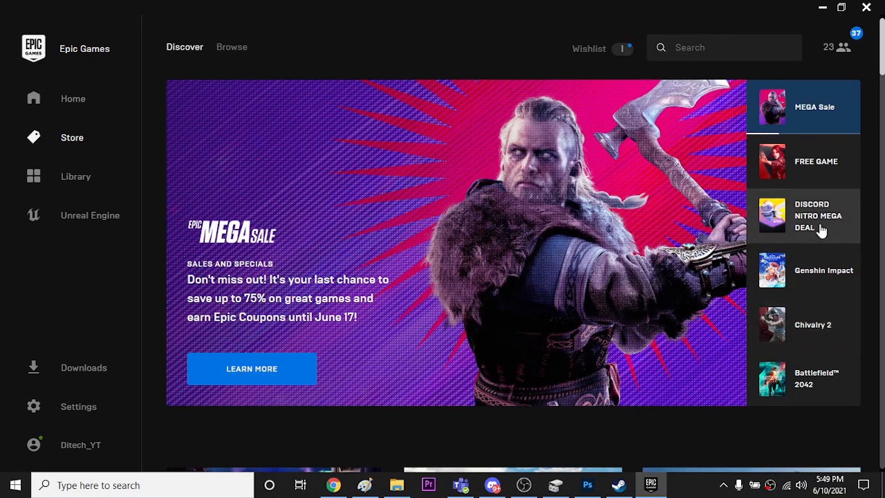
{"action": "left_click", "coordinate": [818, 215]}
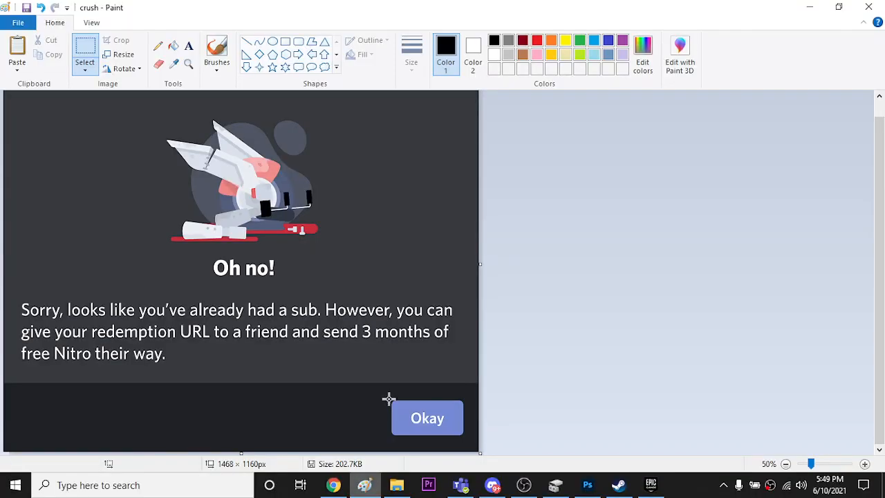
{"action": "mouse_move", "coordinate": [450, 289]}
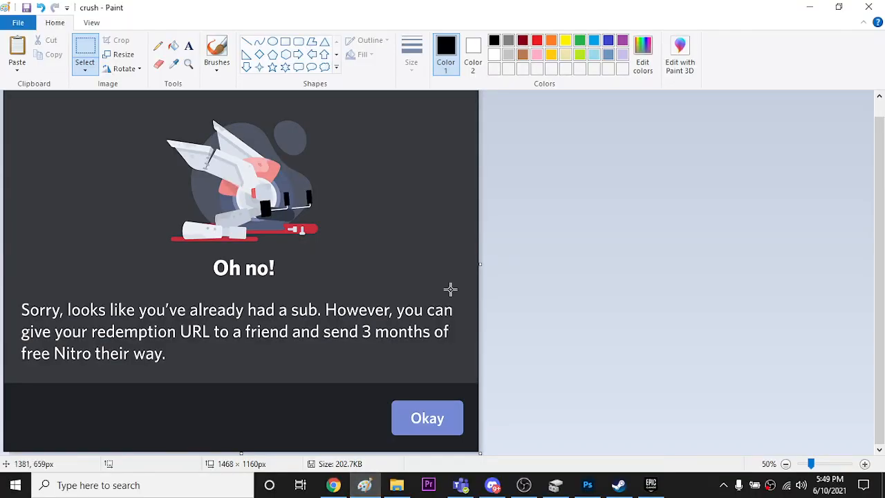